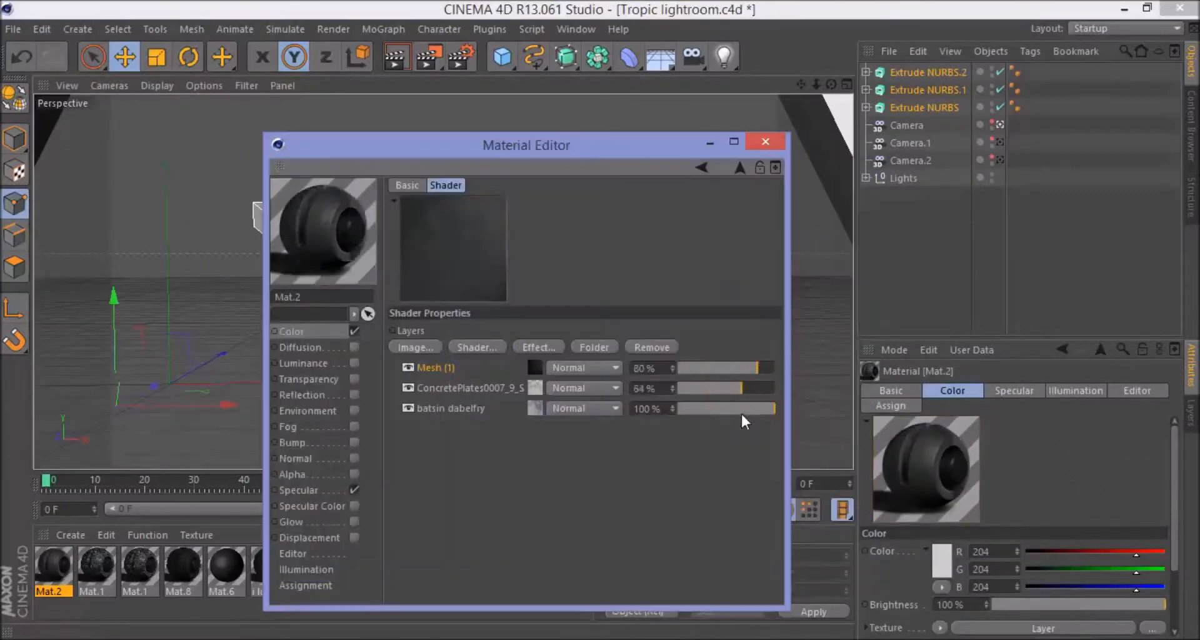
Step: Give Mat.2 layered image colour, reflection brightness and a loaded texture, then render the emblem
{"action": "left_click", "coordinate": [302, 395]}
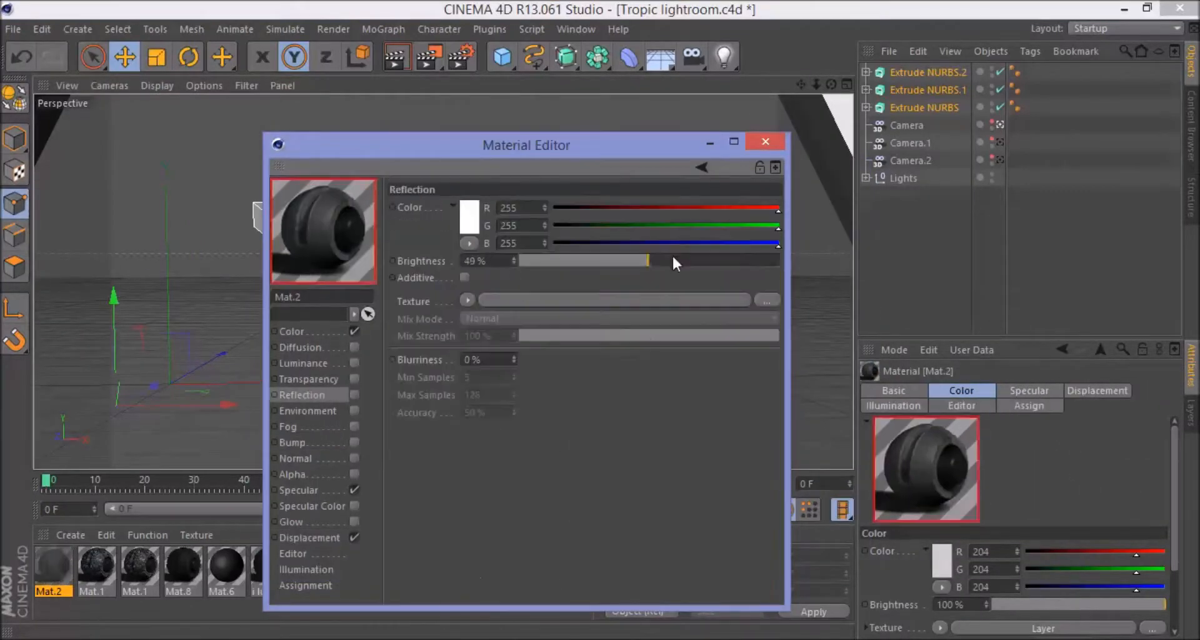
{"action": "left_click", "coordinate": [766, 300]}
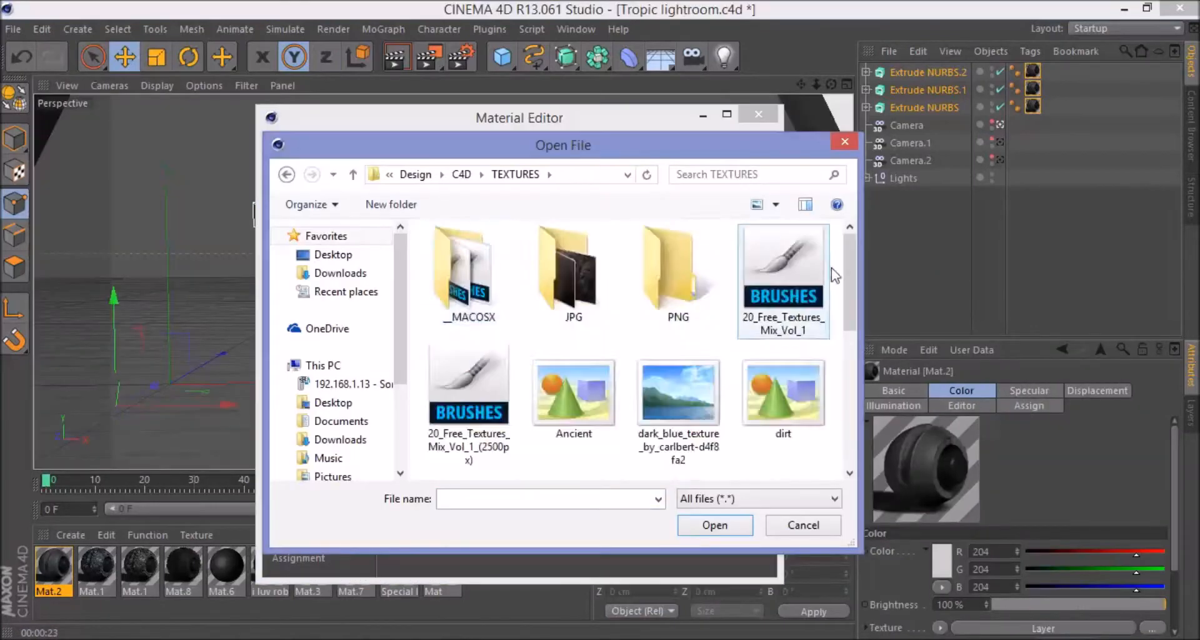
{"action": "left_click", "coordinate": [803, 525]}
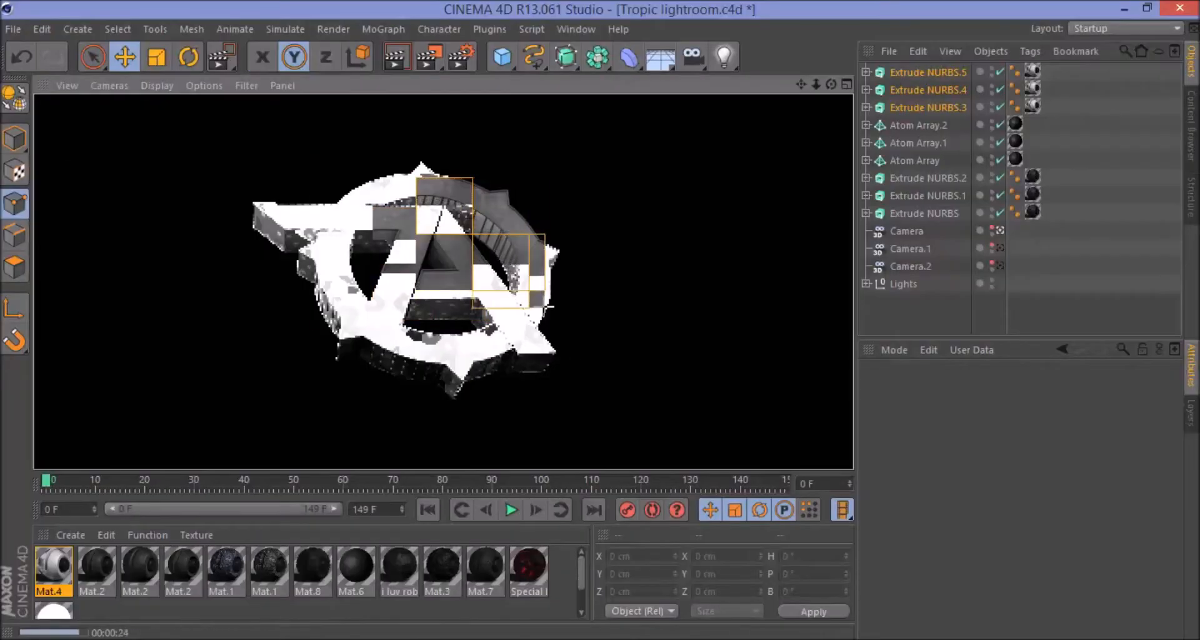
Step: Add Atom Arrays, NitroBlast-fracture the extrudes, and add Fracture, Random effector and Cone objects
{"action": "left_click", "coordinate": [919, 71]}
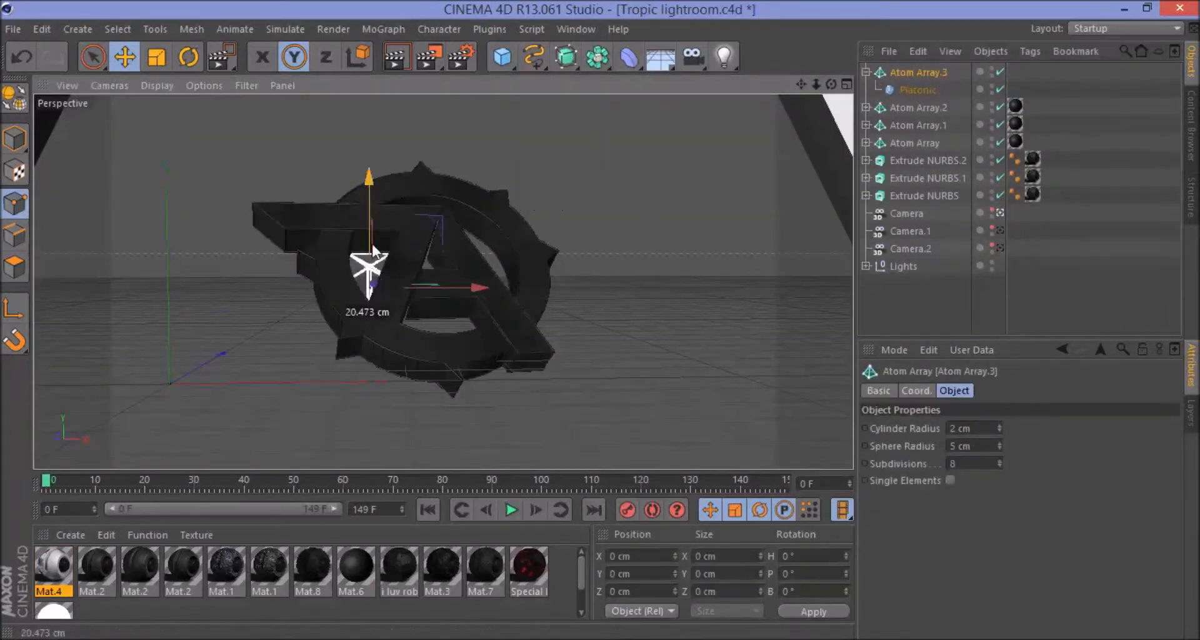
{"action": "left_click", "coordinate": [937, 123]}
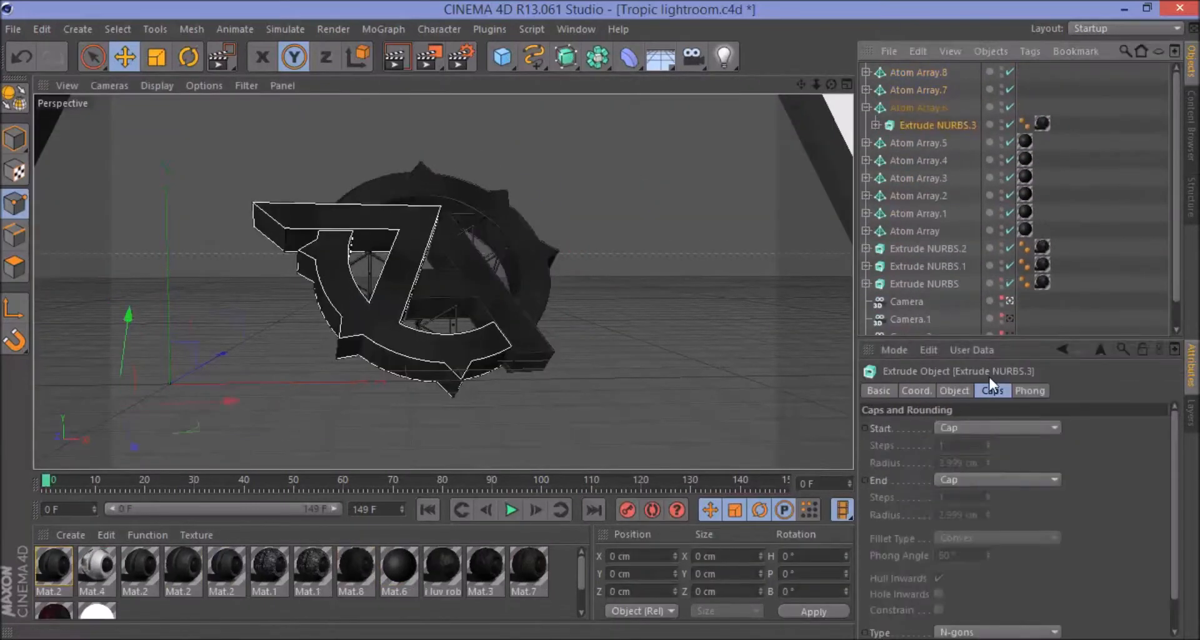
{"action": "left_click", "coordinate": [489, 30]}
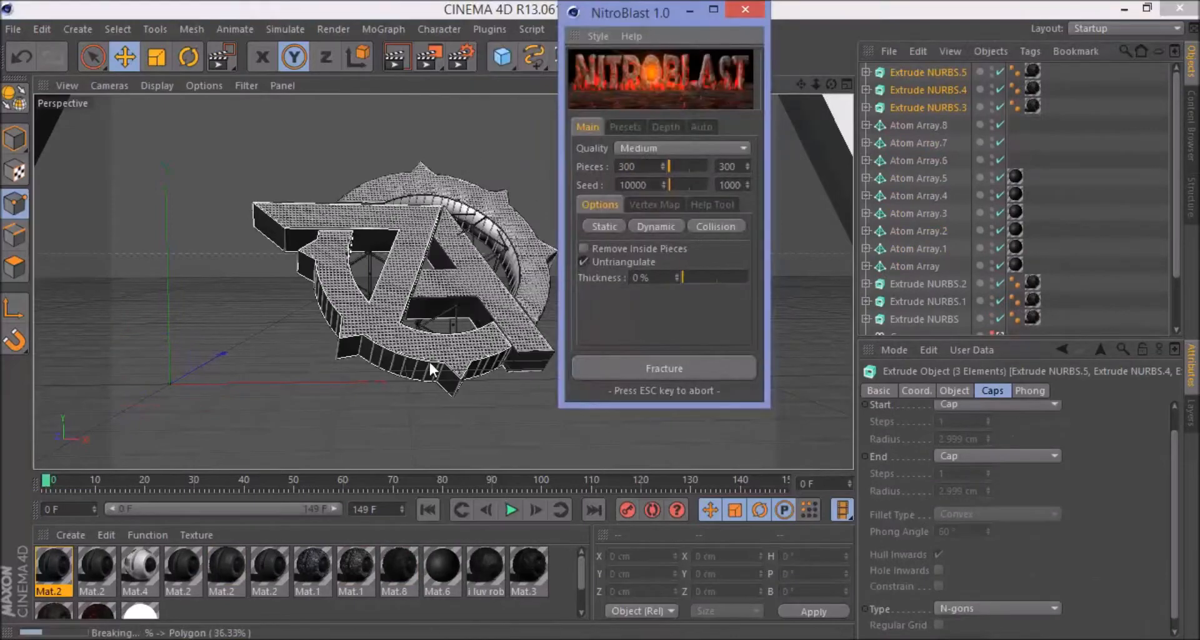
{"action": "left_click", "coordinate": [662, 368]}
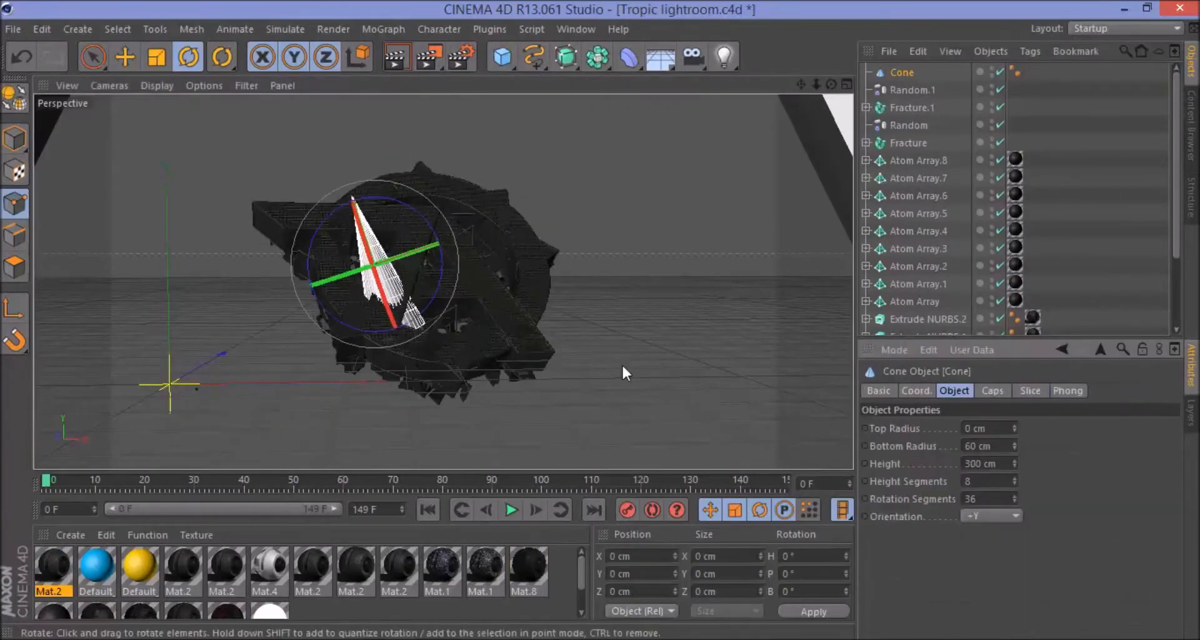
Step: Duplicate and position cones to blast the fragments, then render the scattered emblem
{"action": "left_click", "coordinate": [123, 56]}
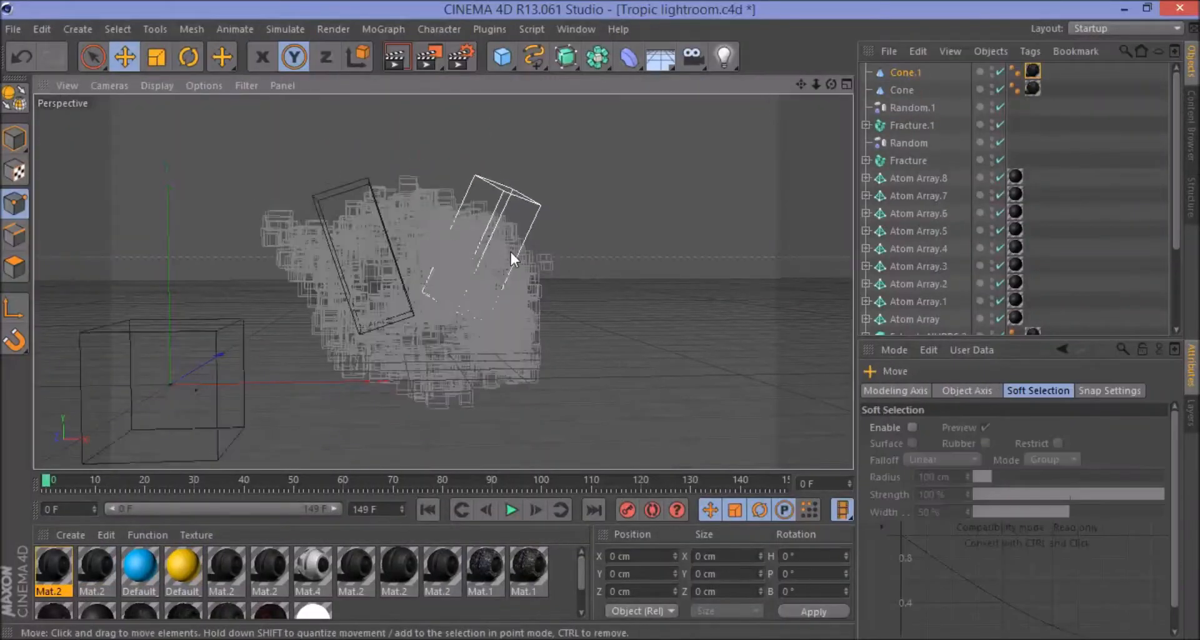
{"action": "left_click", "coordinate": [188, 57]}
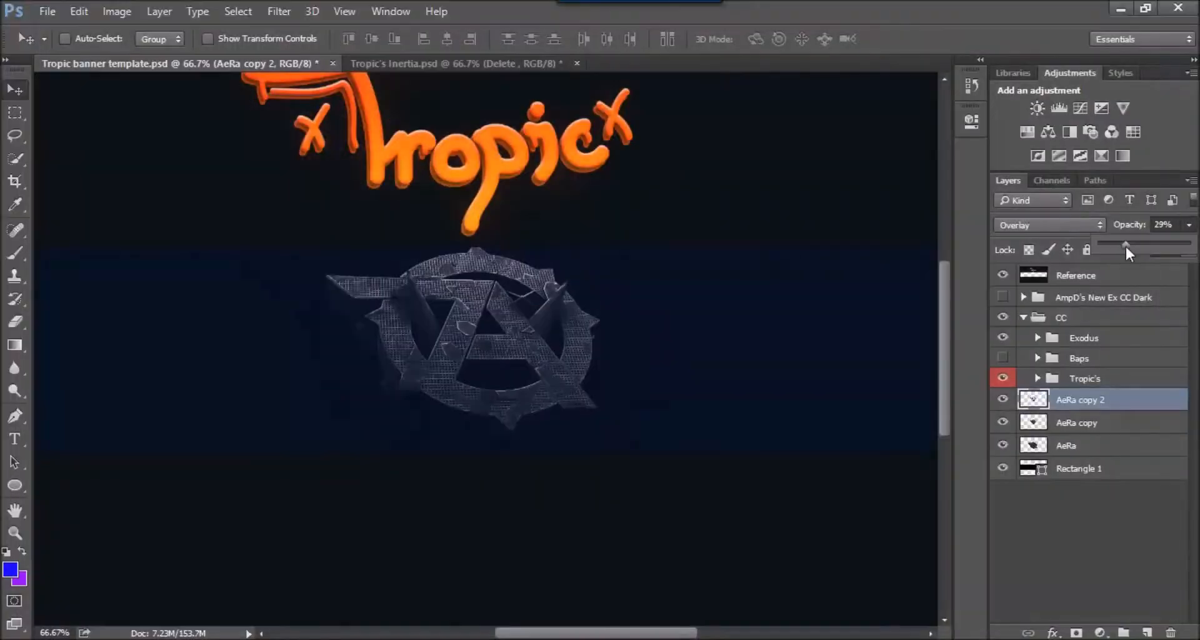
Step: Add low-opacity Linear Dodge smoke layers plus blue glow and flare layers with Gaussian Blur
{"action": "left_click", "coordinate": [444, 64]}
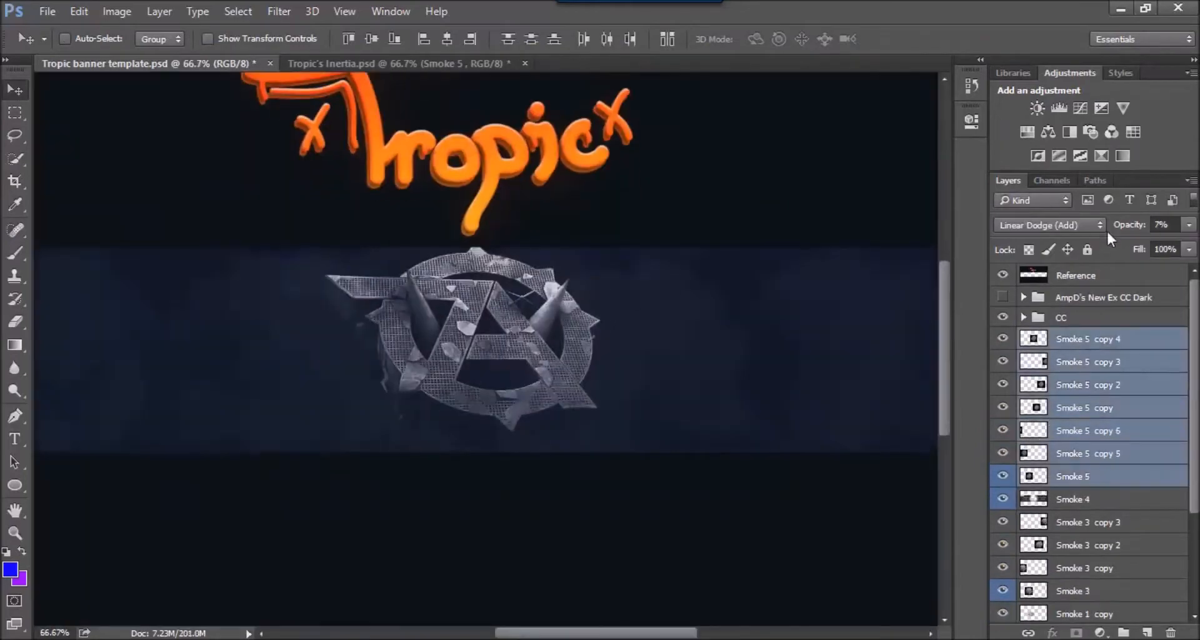
{"action": "left_click", "coordinate": [398, 63]}
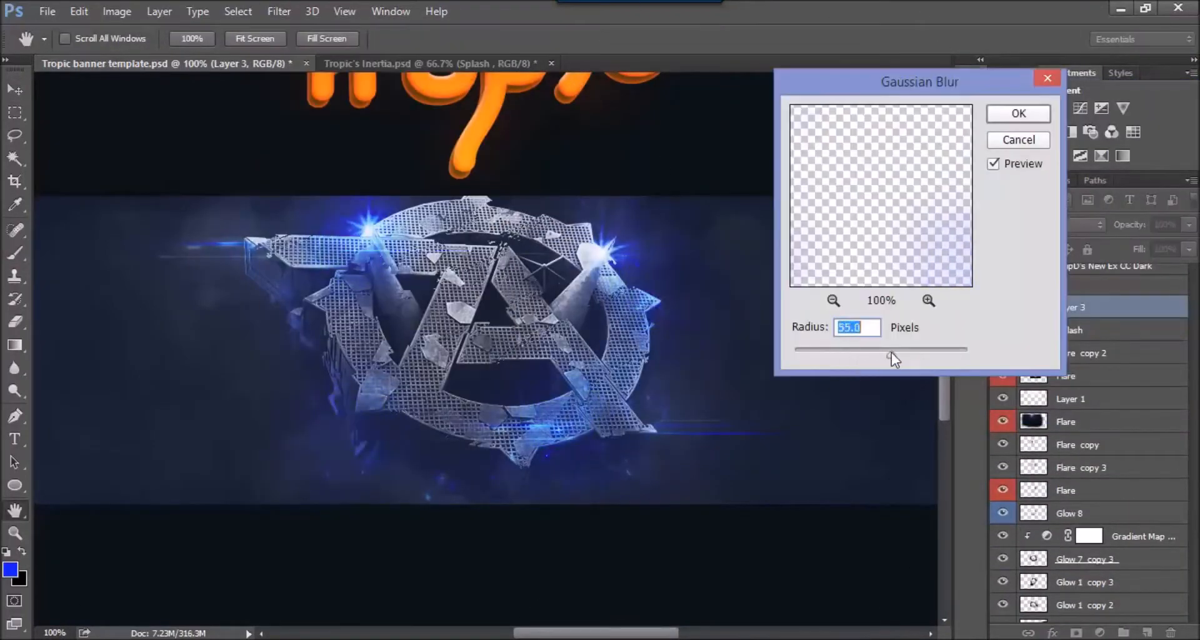
Step: Gaussian-blur the flare copies, paint purple light, and add Inertia particle layers set to Lighten
{"action": "left_click", "coordinate": [1017, 113]}
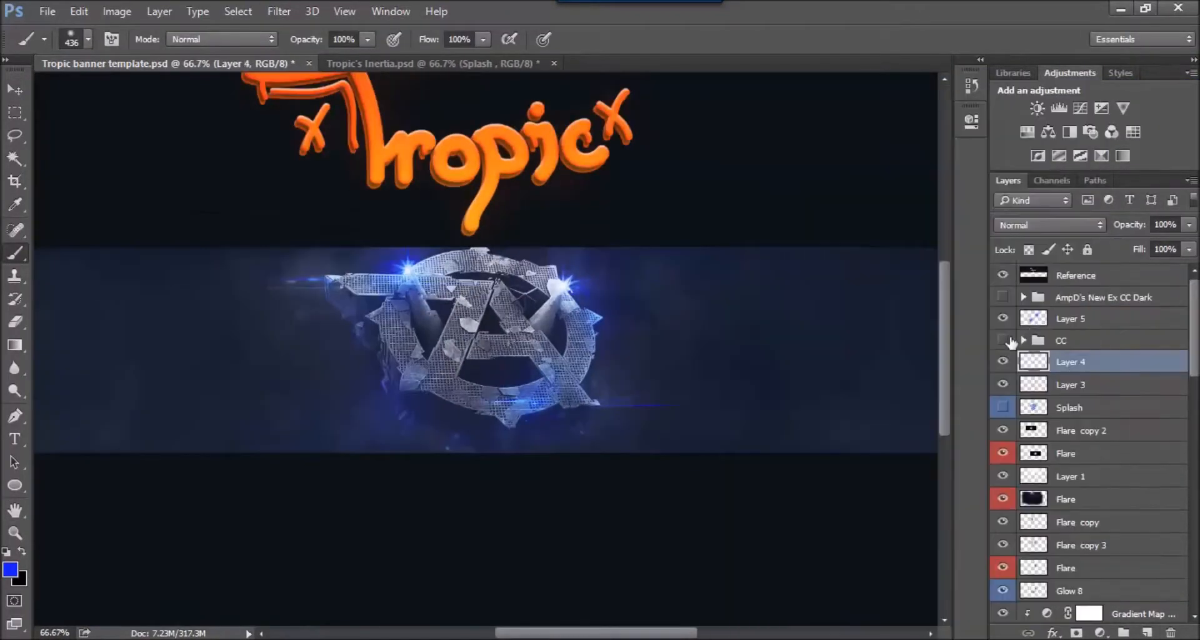
{"action": "left_click", "coordinate": [279, 11]}
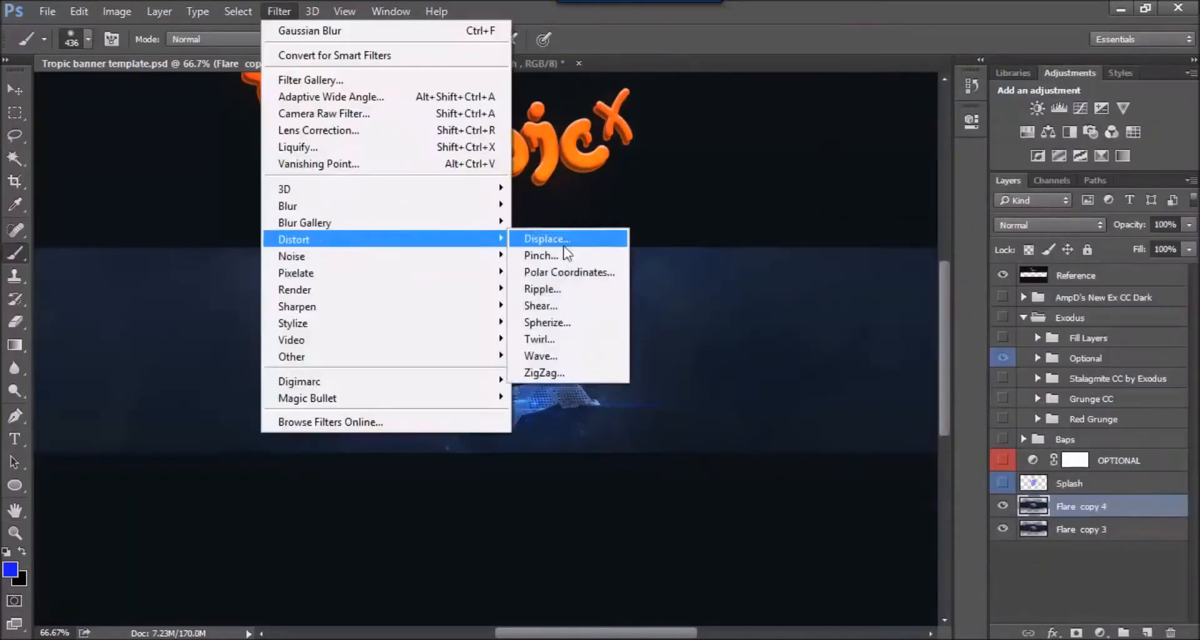
{"action": "left_click", "coordinate": [308, 31]}
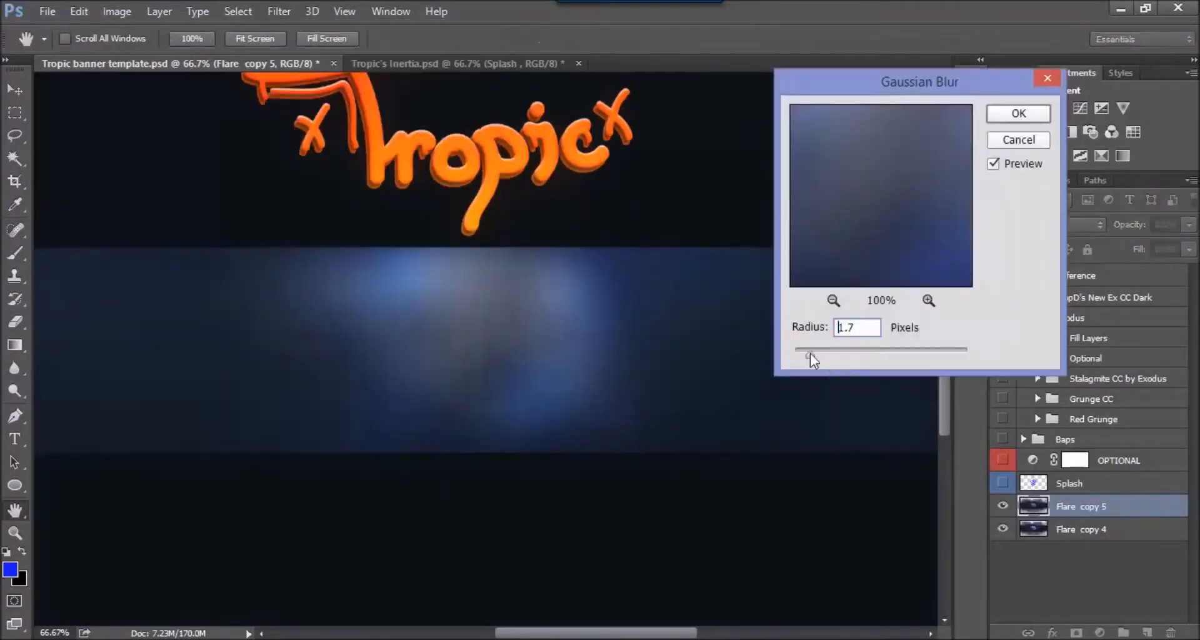
{"action": "left_click", "coordinate": [1019, 113]}
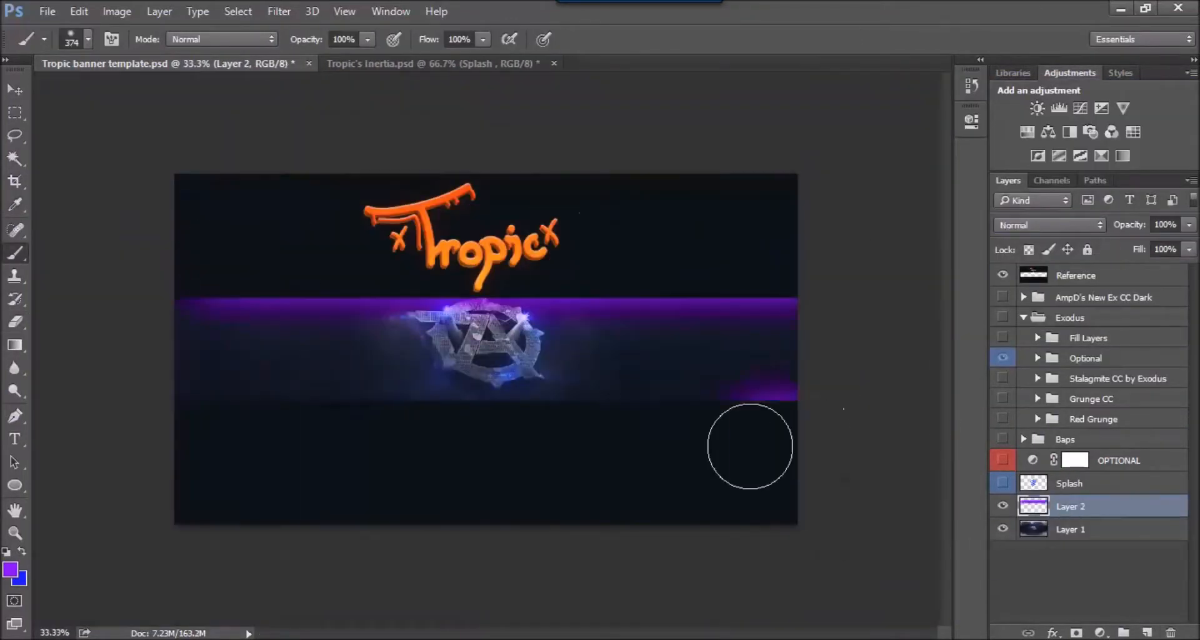
{"action": "left_click", "coordinate": [1058, 109]}
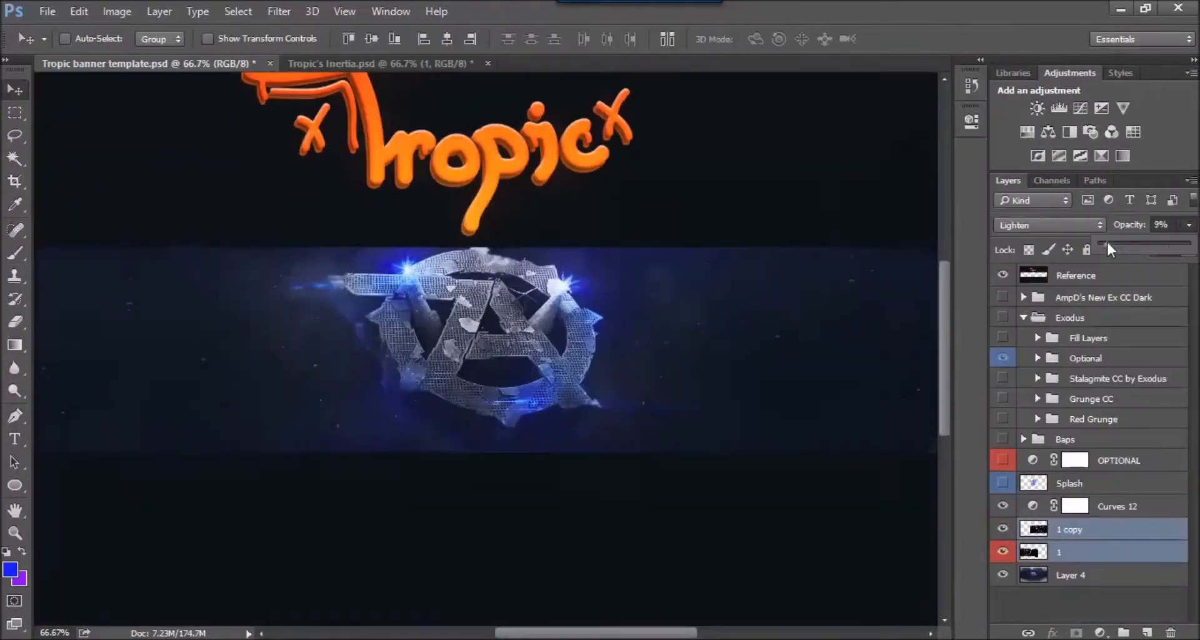
{"action": "left_click", "coordinate": [375, 64]}
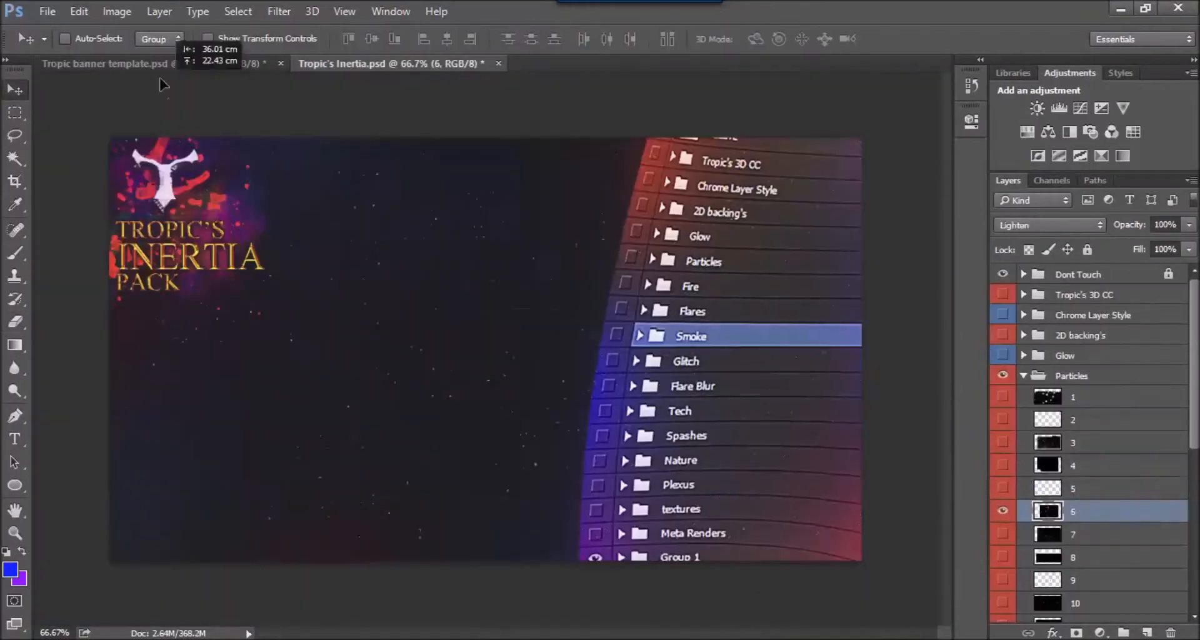
{"action": "left_click", "coordinate": [107, 63]}
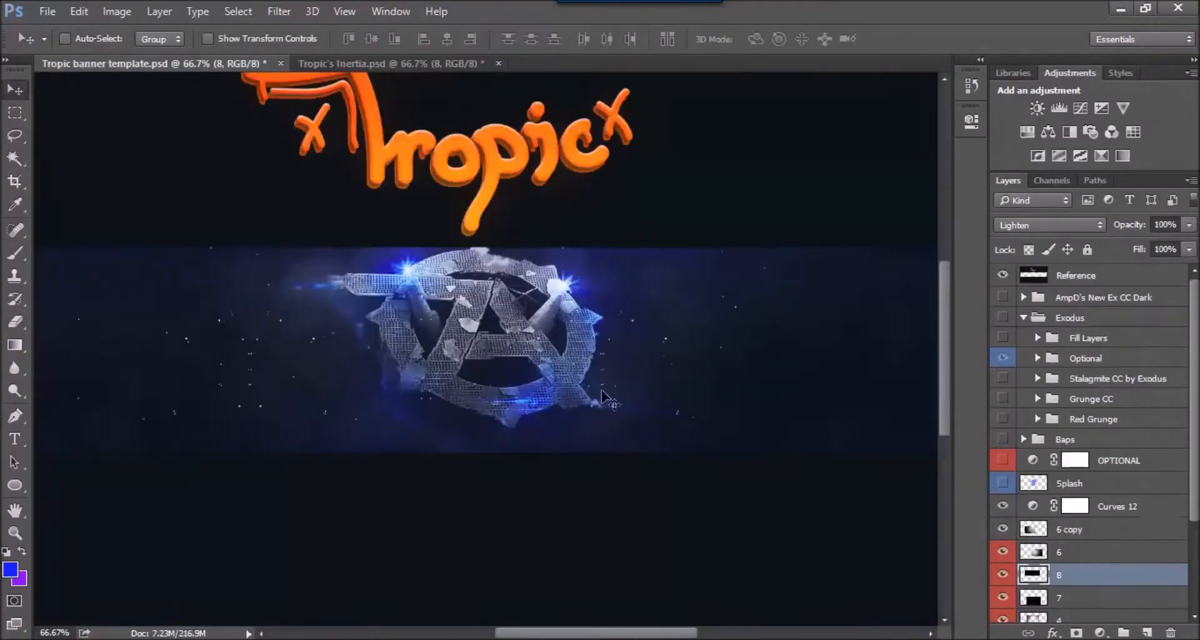